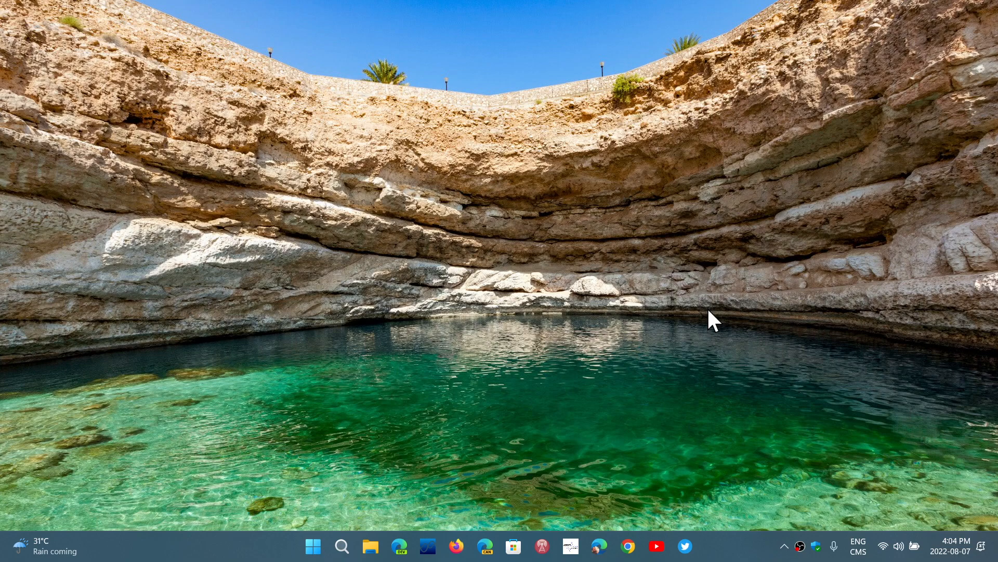
Open the Start menu showing pinned apps and recommended files
{"action": "left_click", "coordinate": [312, 546]}
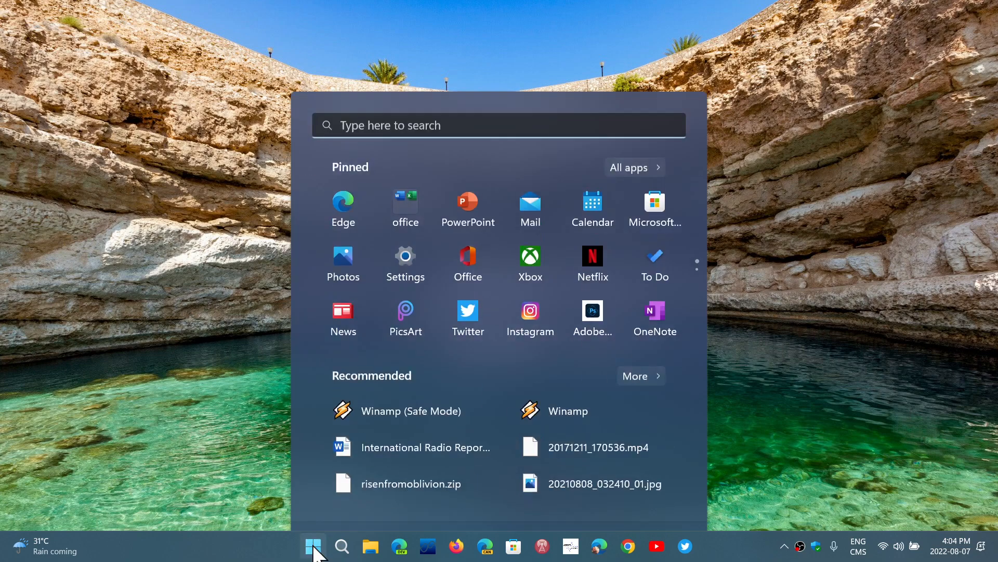
Dismiss the Start menu to show the plain desktop and taskbar
{"action": "left_click", "coordinate": [313, 545]}
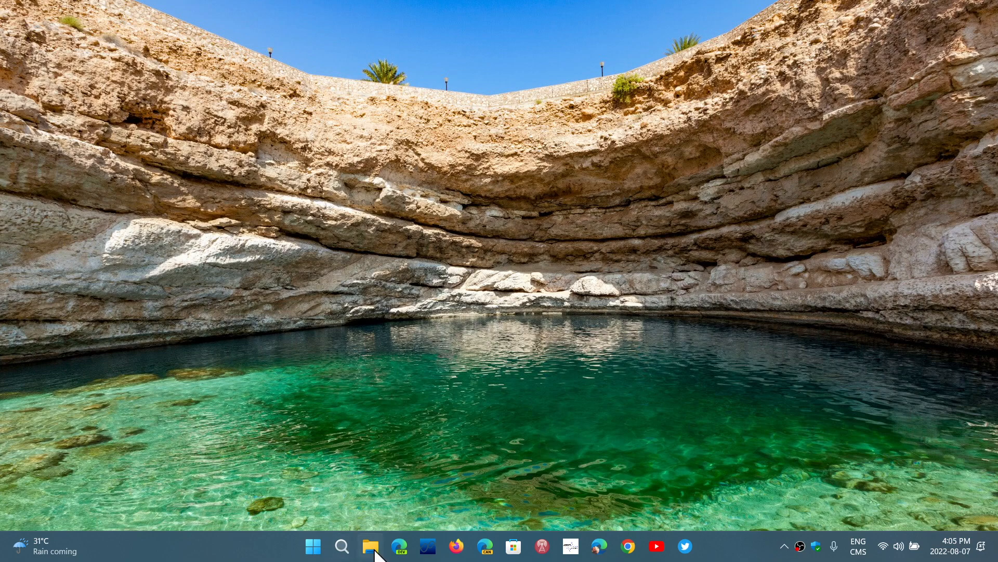
{"action": "left_click", "coordinate": [371, 545]}
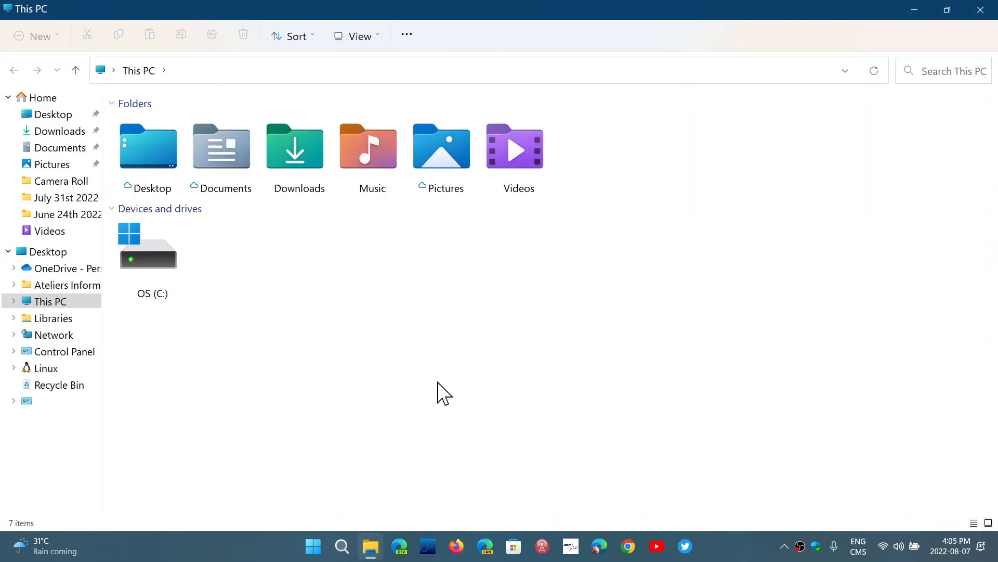
{"action": "mouse_move", "coordinate": [866, 29]}
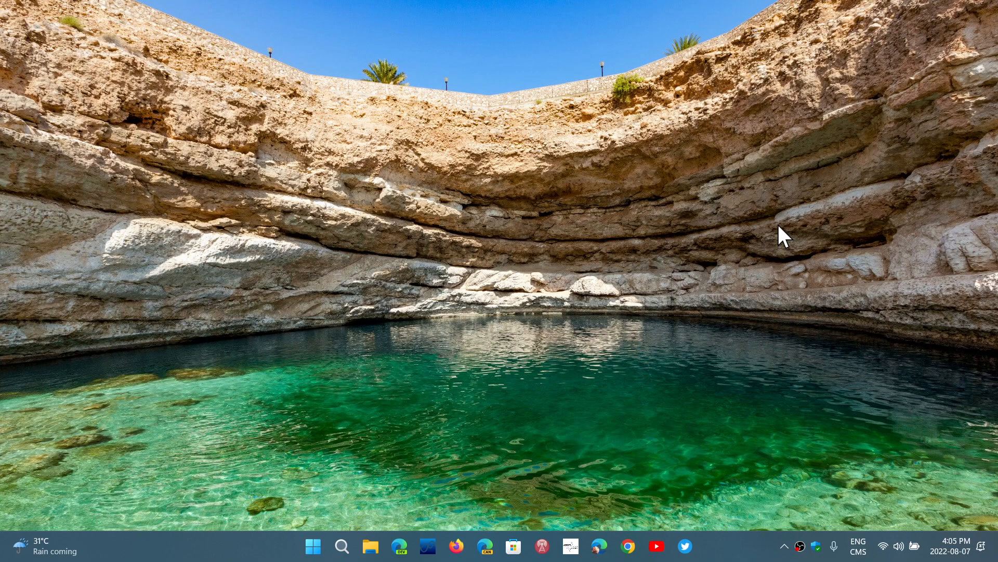
{"action": "mouse_move", "coordinate": [947, 451]}
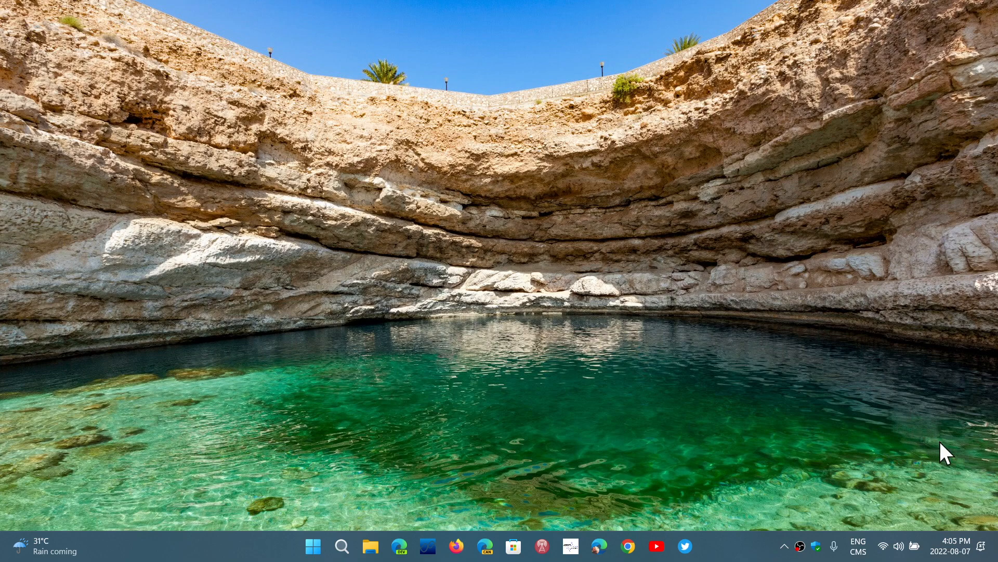
Reopen the Start menu after File Explorer has been closed
{"action": "left_click", "coordinate": [953, 545]}
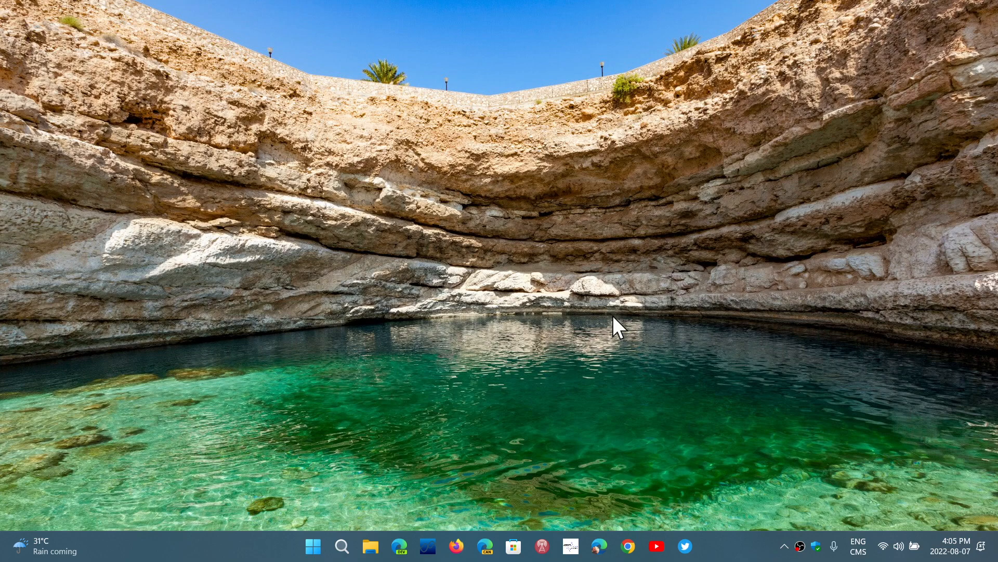
{"action": "mouse_move", "coordinate": [806, 97]}
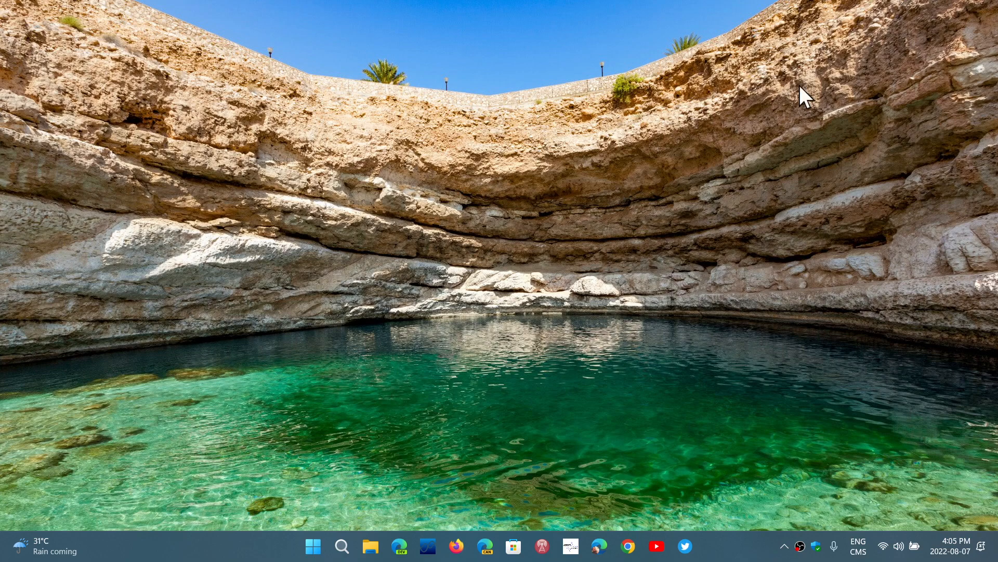
{"action": "mouse_move", "coordinate": [636, 315]}
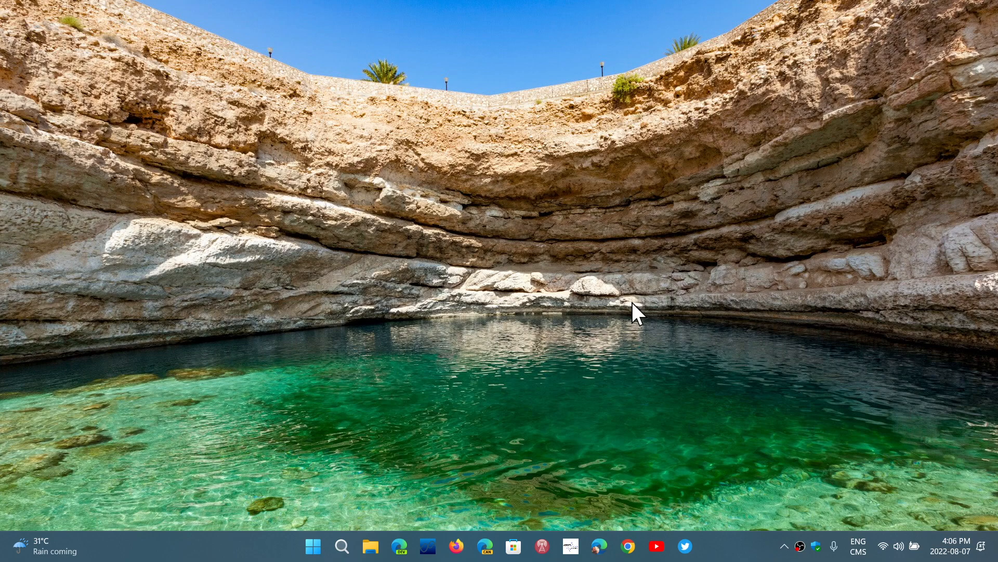
{"action": "mouse_move", "coordinate": [312, 547]}
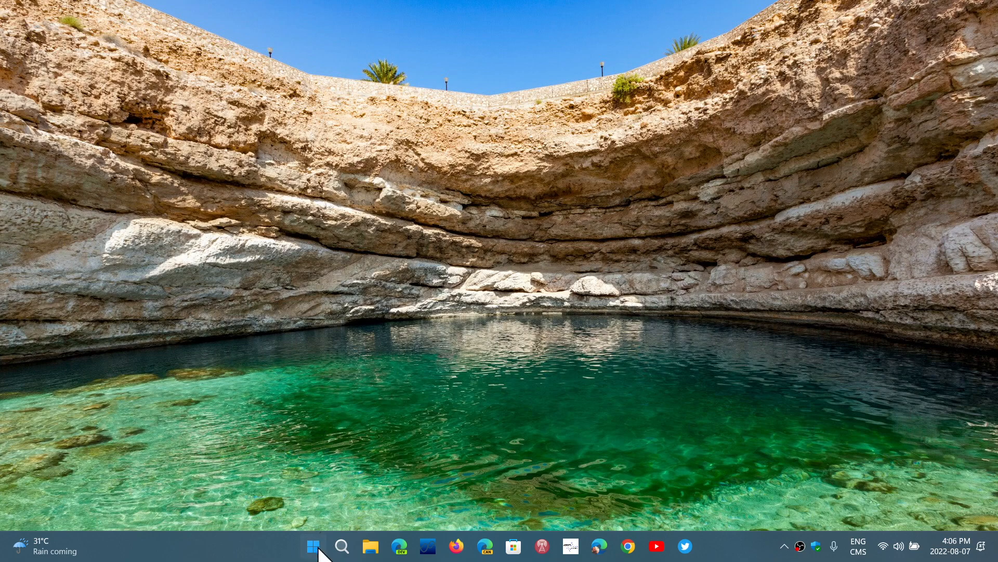
{"action": "left_click", "coordinate": [312, 546]}
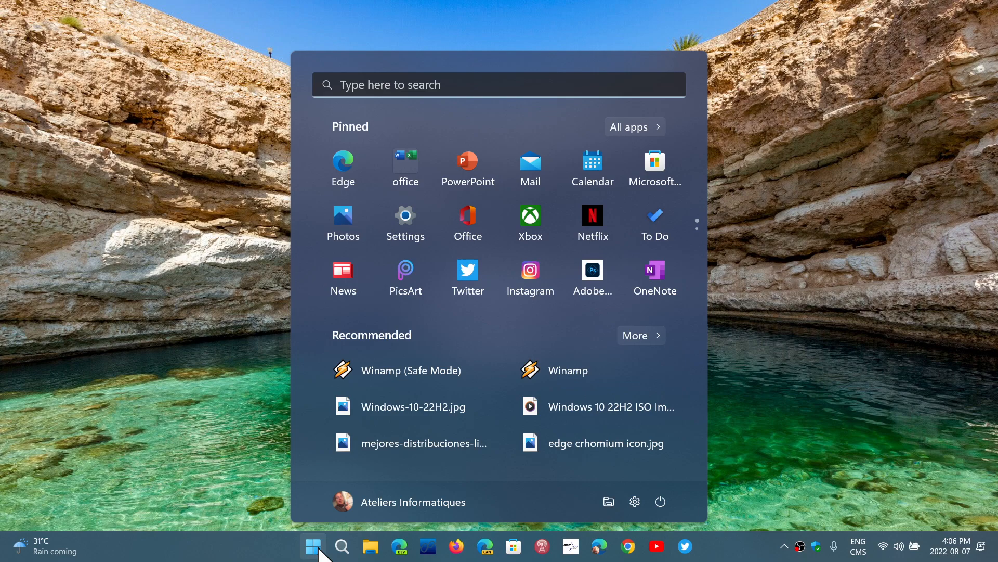
{"action": "mouse_move", "coordinate": [254, 326]}
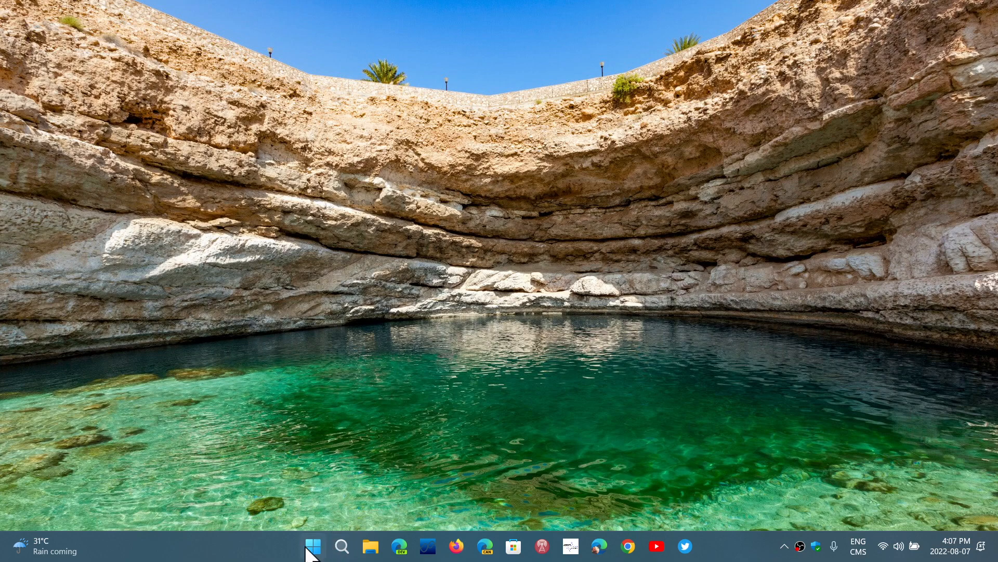
{"action": "left_click", "coordinate": [312, 545]}
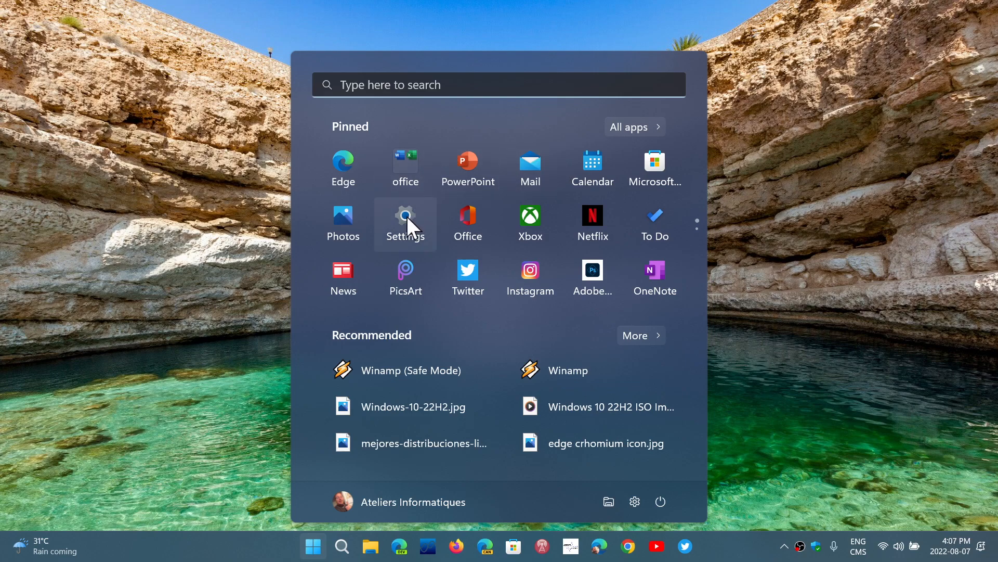
Launch Settings from Start's pinned apps, view System, then close Settings
{"action": "left_click", "coordinate": [405, 220]}
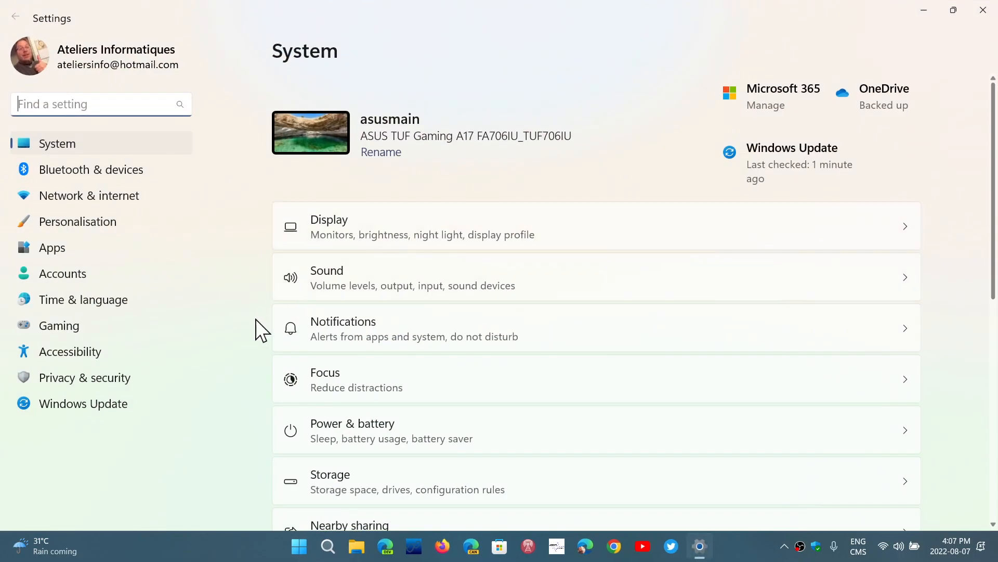
{"action": "left_click", "coordinate": [82, 403]}
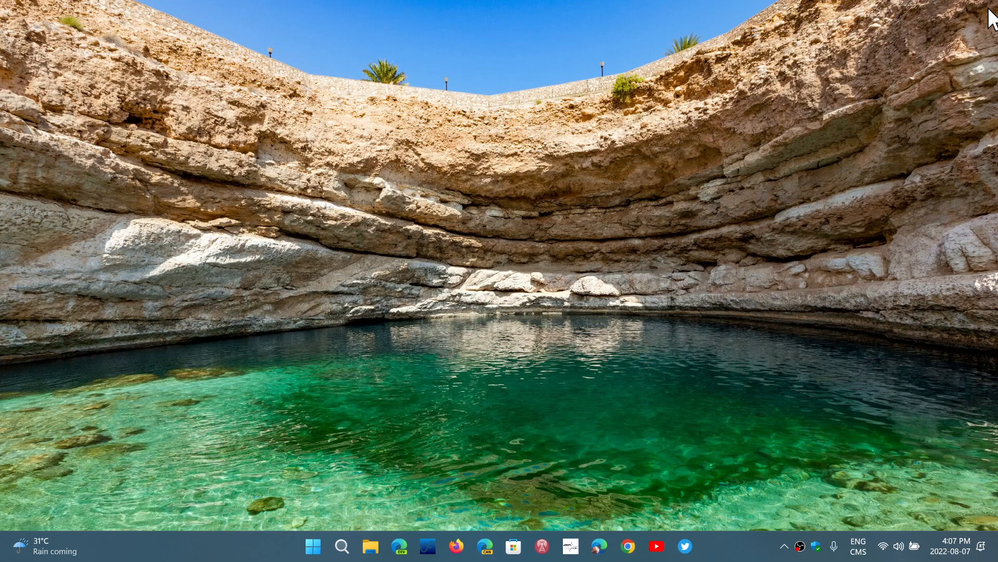
{"action": "mouse_move", "coordinate": [825, 152]}
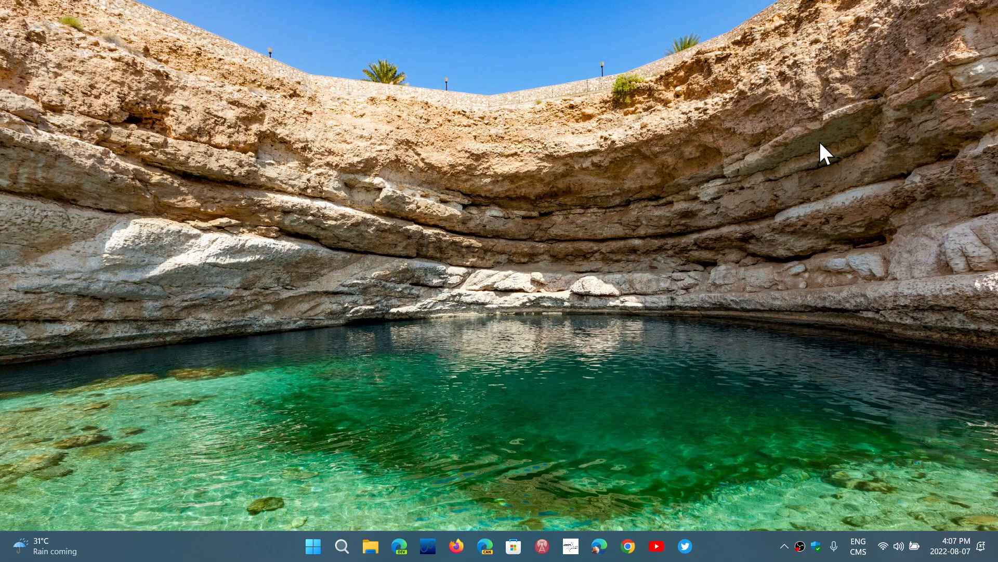
{"action": "mouse_move", "coordinate": [736, 555]}
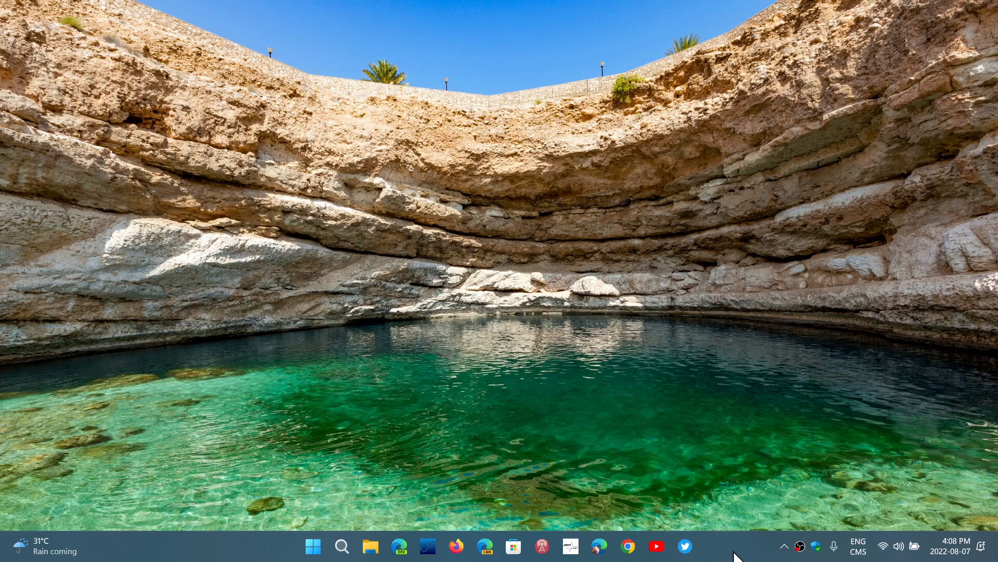